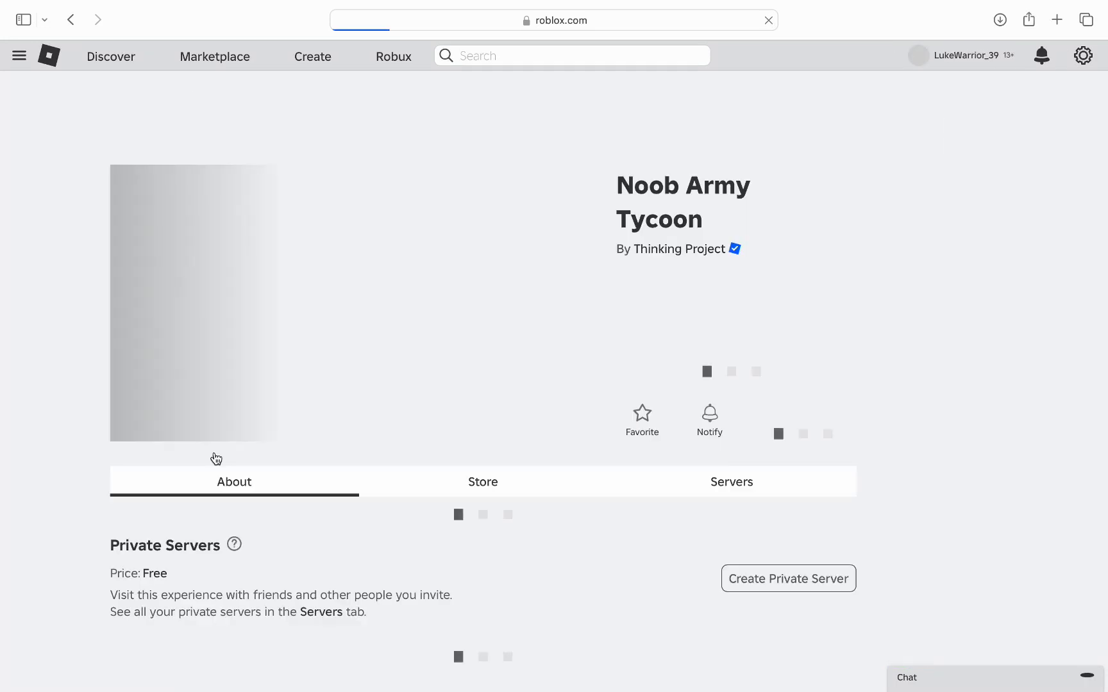
Scroll down the Noob Army Tycoon page toward the Private Servers section
scroll("down", 3)
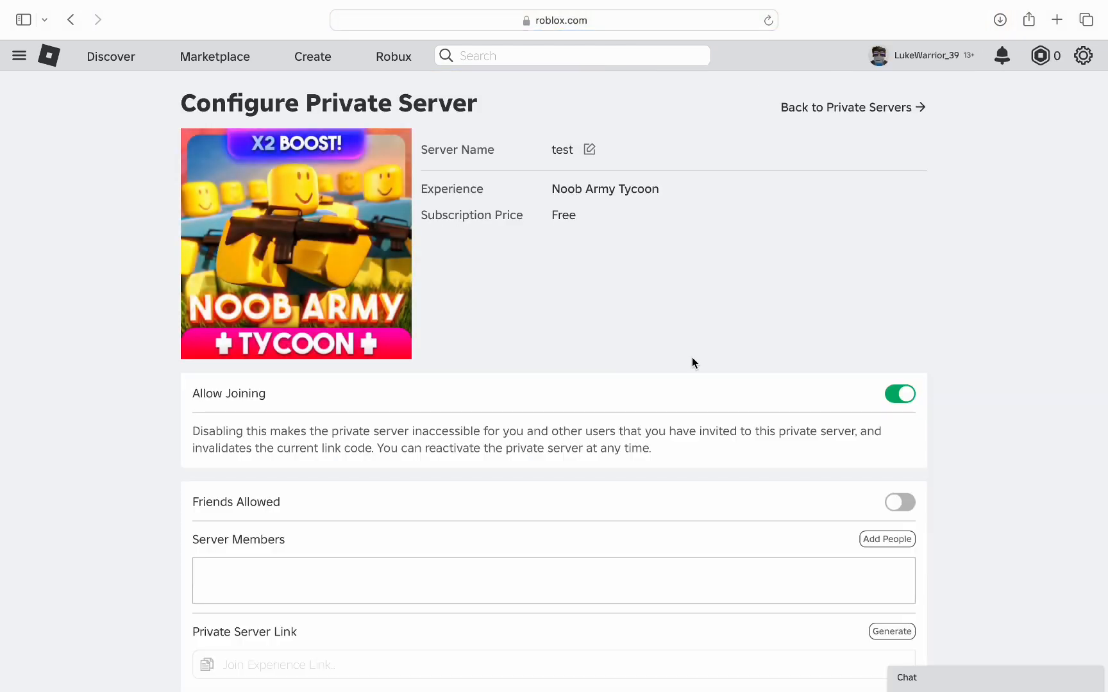
mouse_move(700, 369)
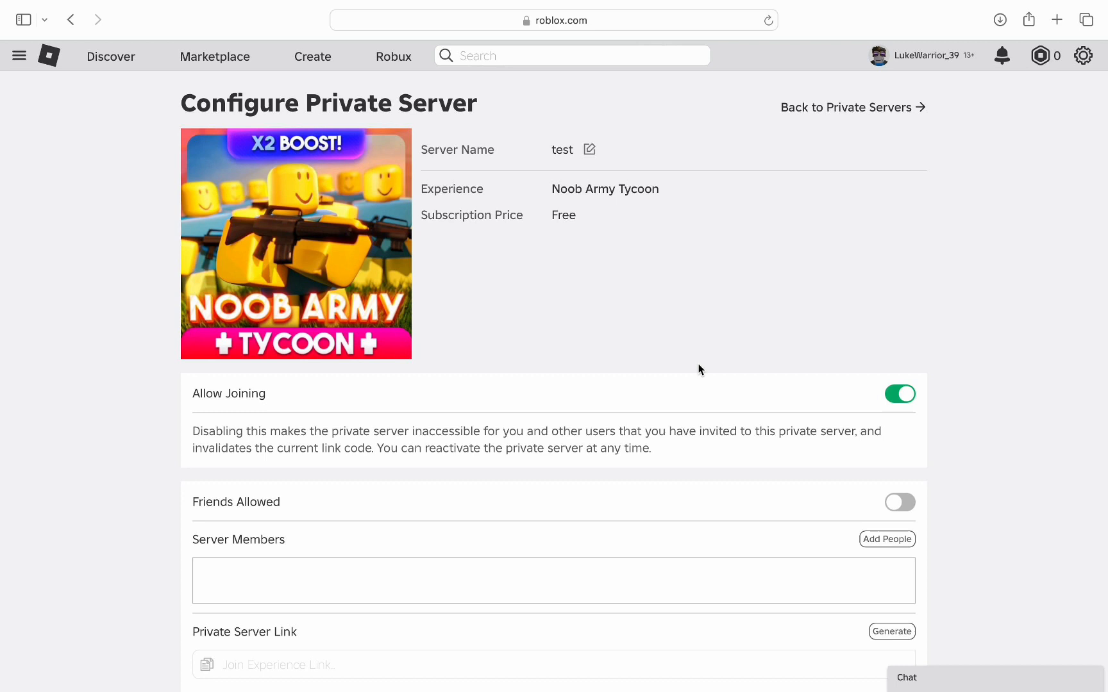
left_click(899, 394)
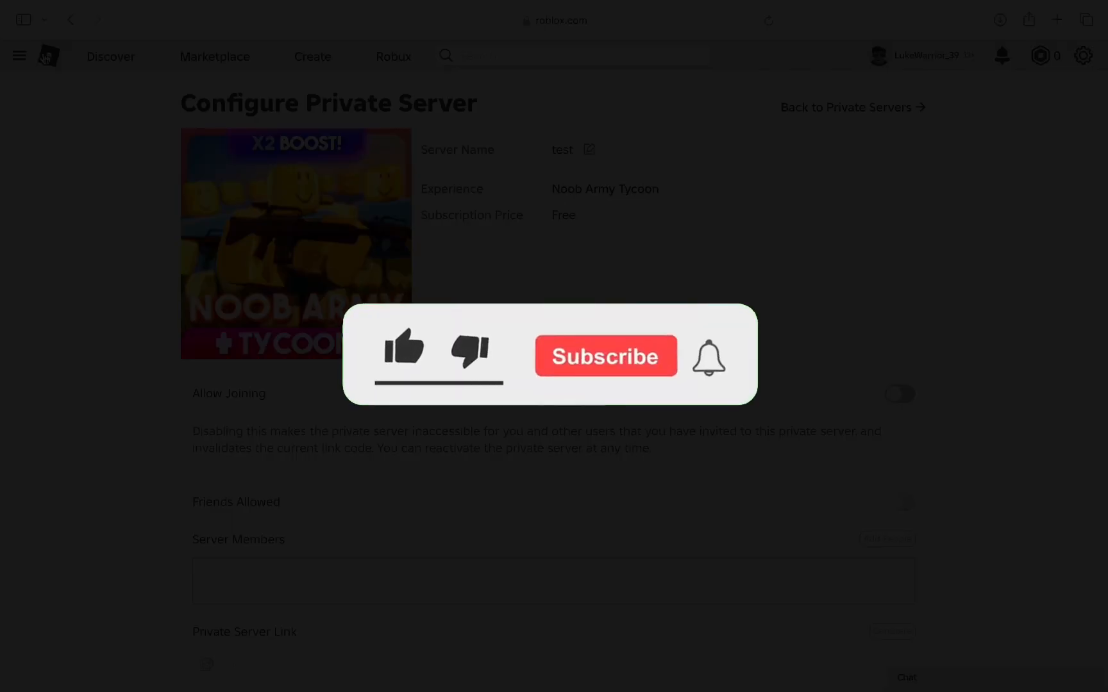
left_click(403, 351)
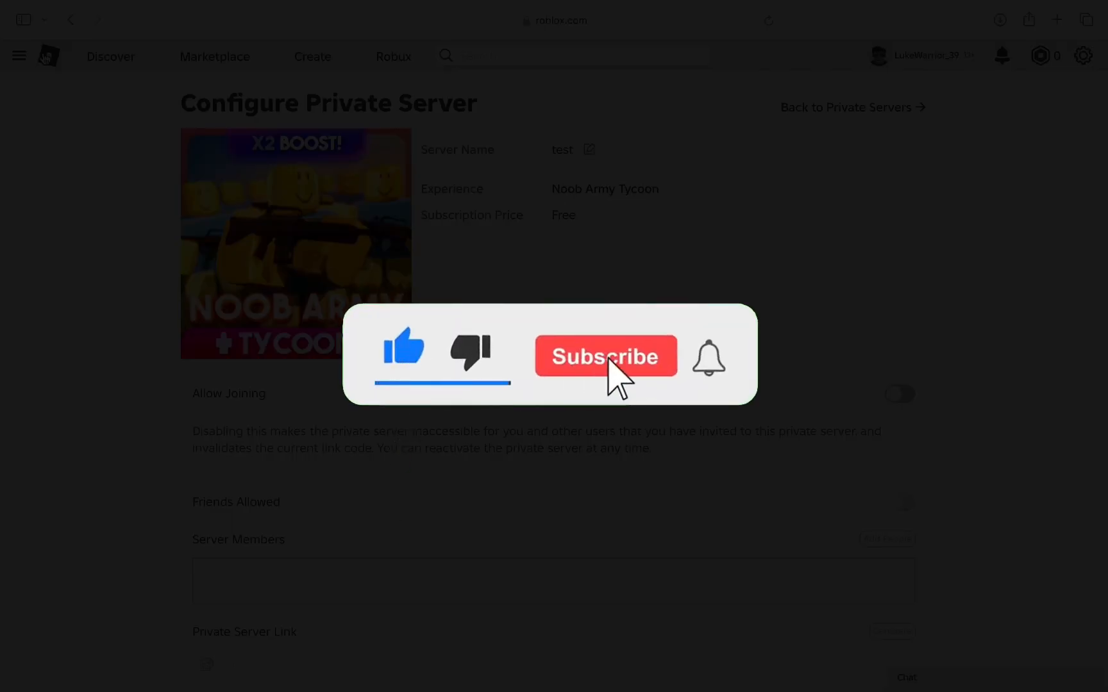
left_click(604, 355)
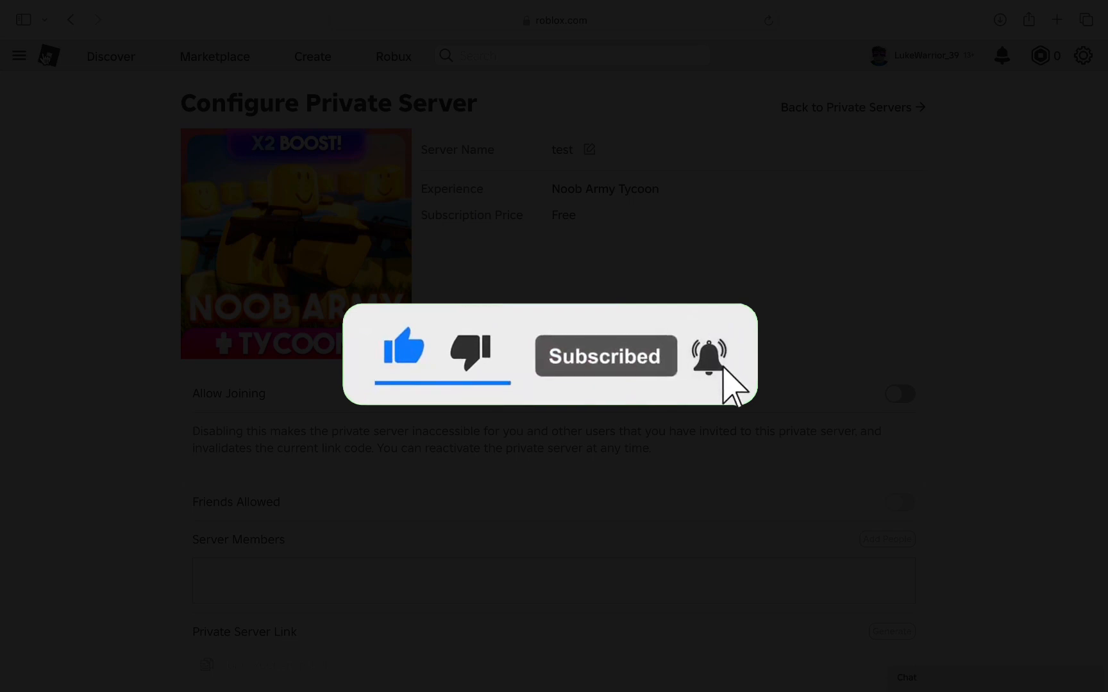